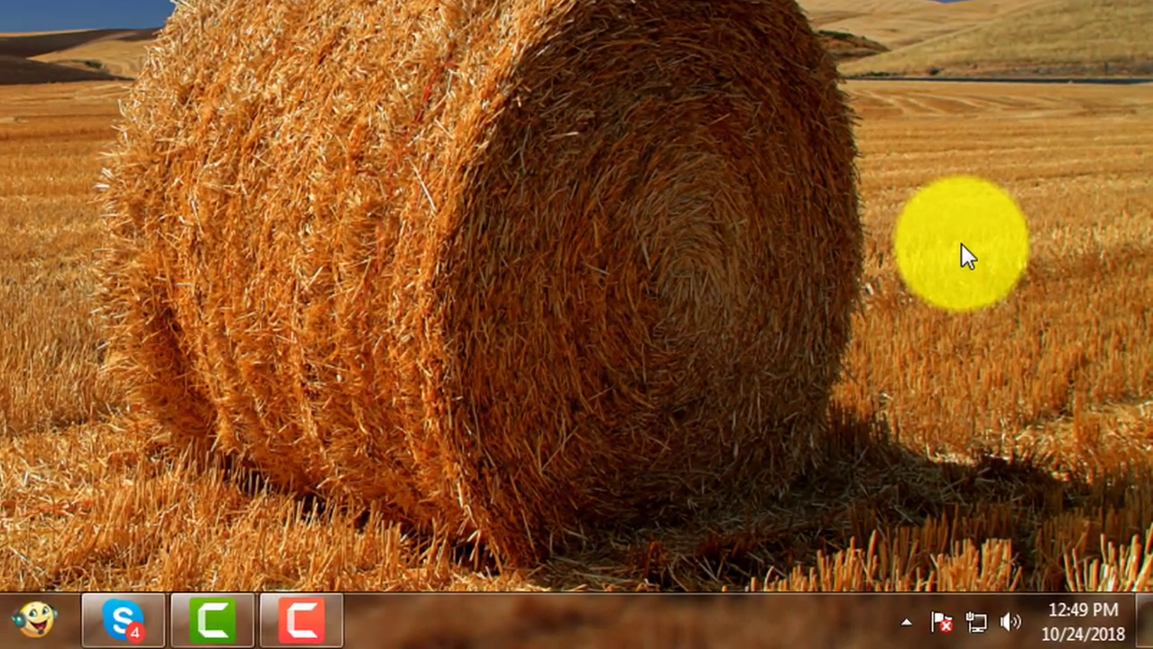
- Mount Windows_7_sp1_aio_x64.iso into empty virtual drive J: and dismiss the AutoPlay prompt
left_click(905, 621)
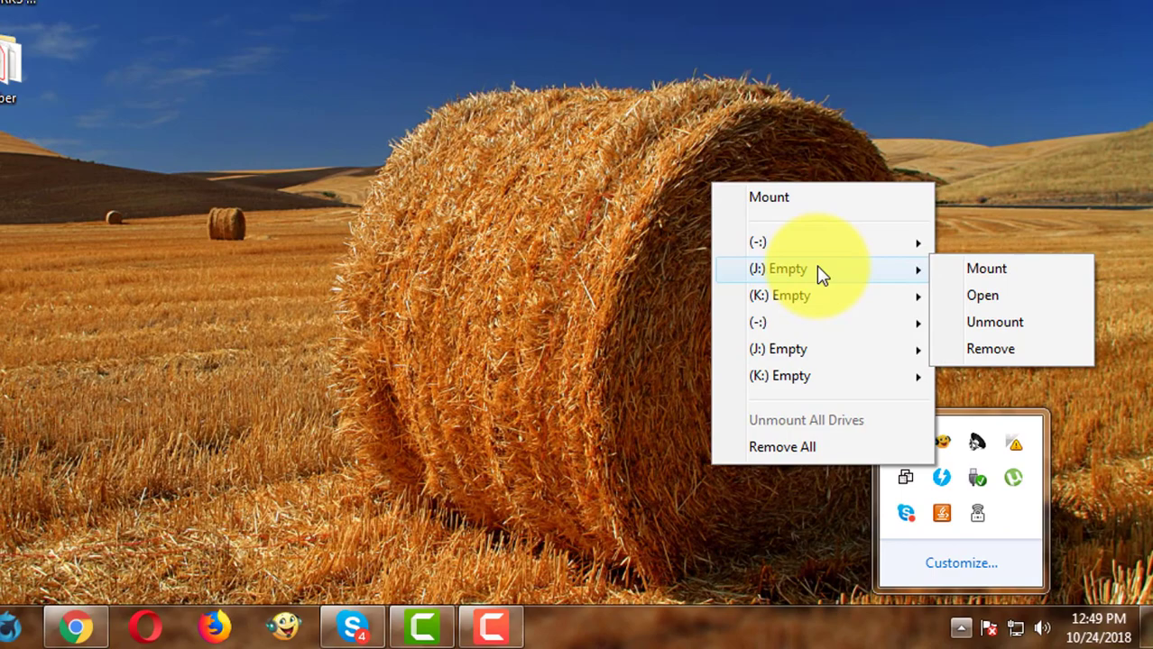
left_click(985, 267)
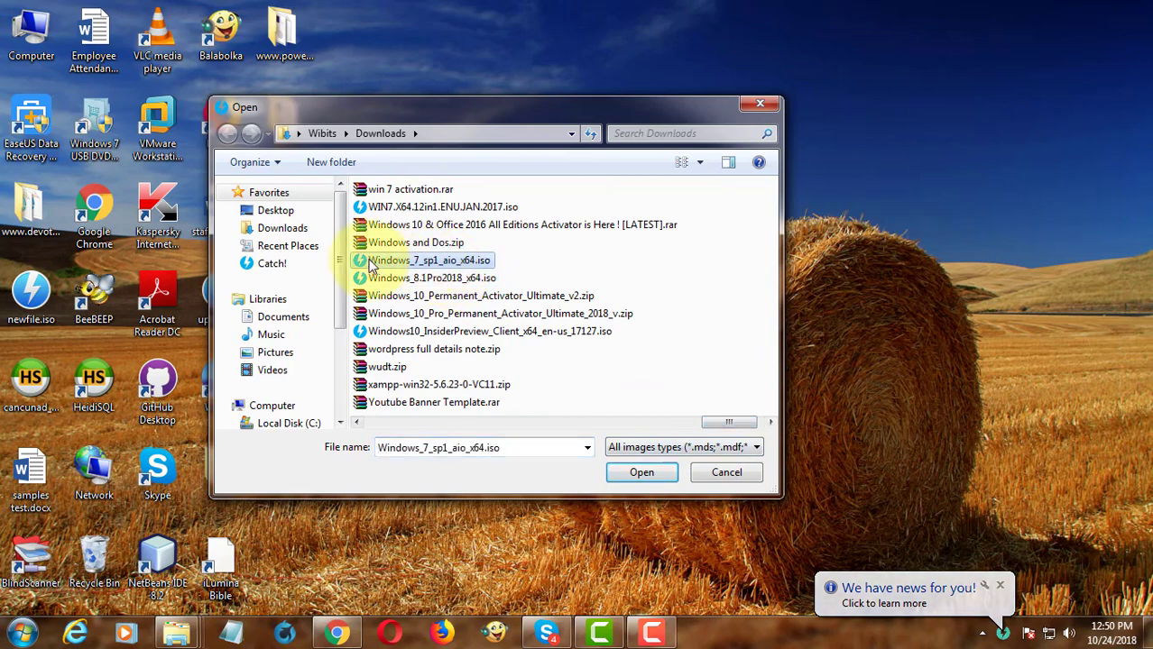
left_click(643, 473)
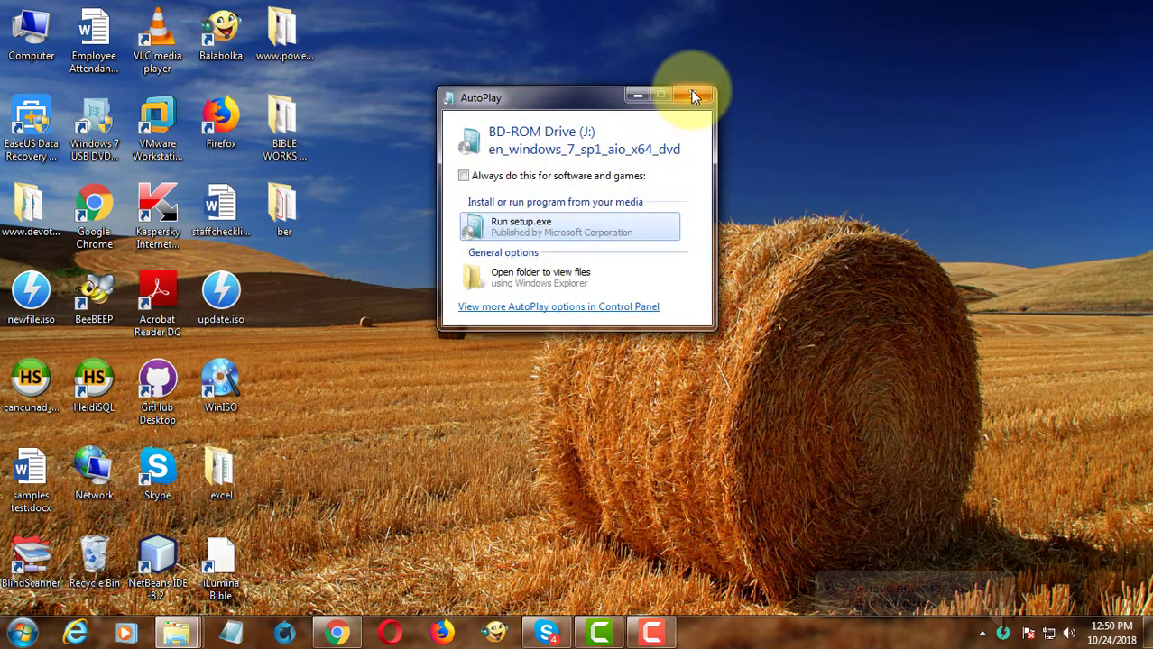
left_click(695, 97)
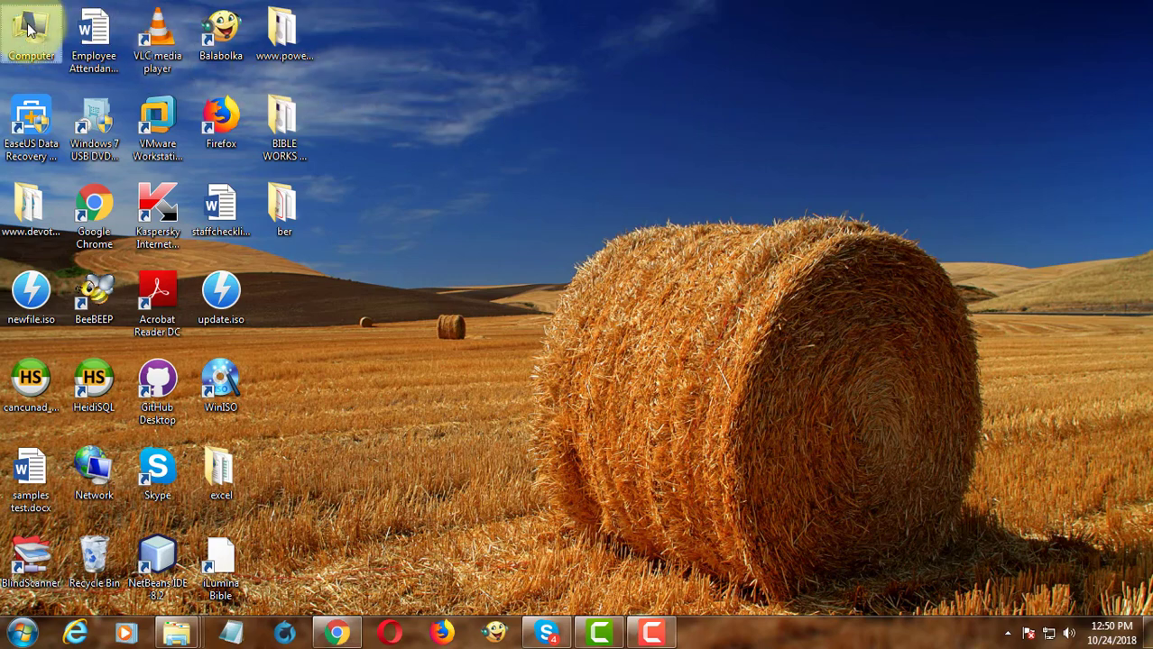
- Launch EZ Installer.exe from the V1.03.21 folder in Downloads
double_click(31, 27)
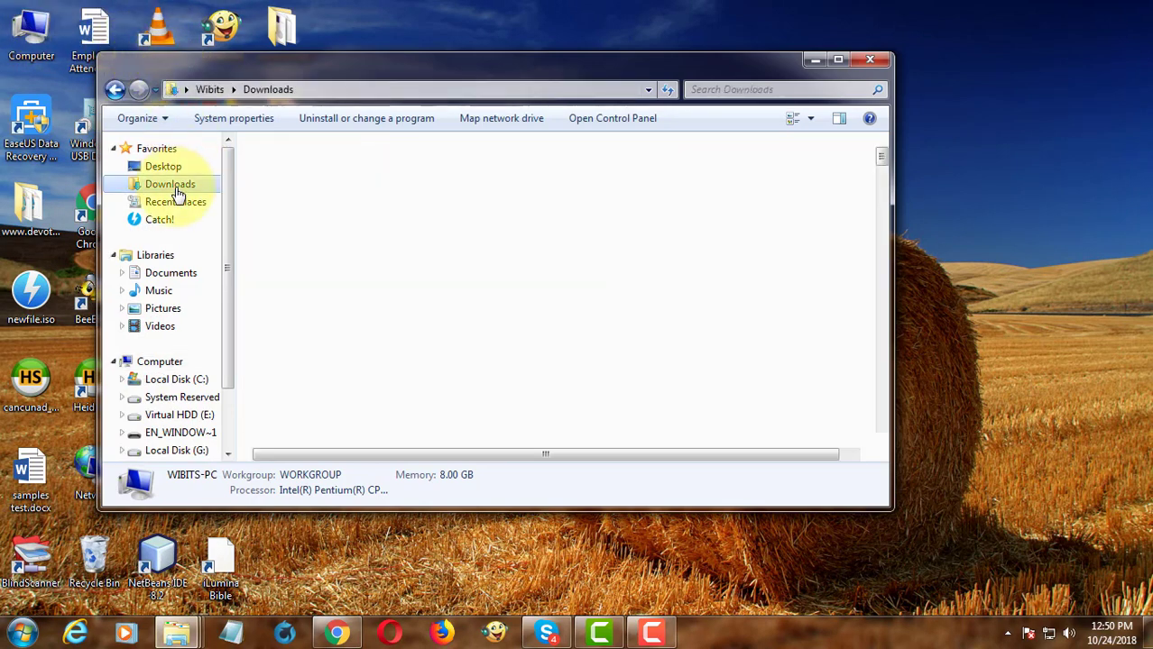
left_click(170, 184)
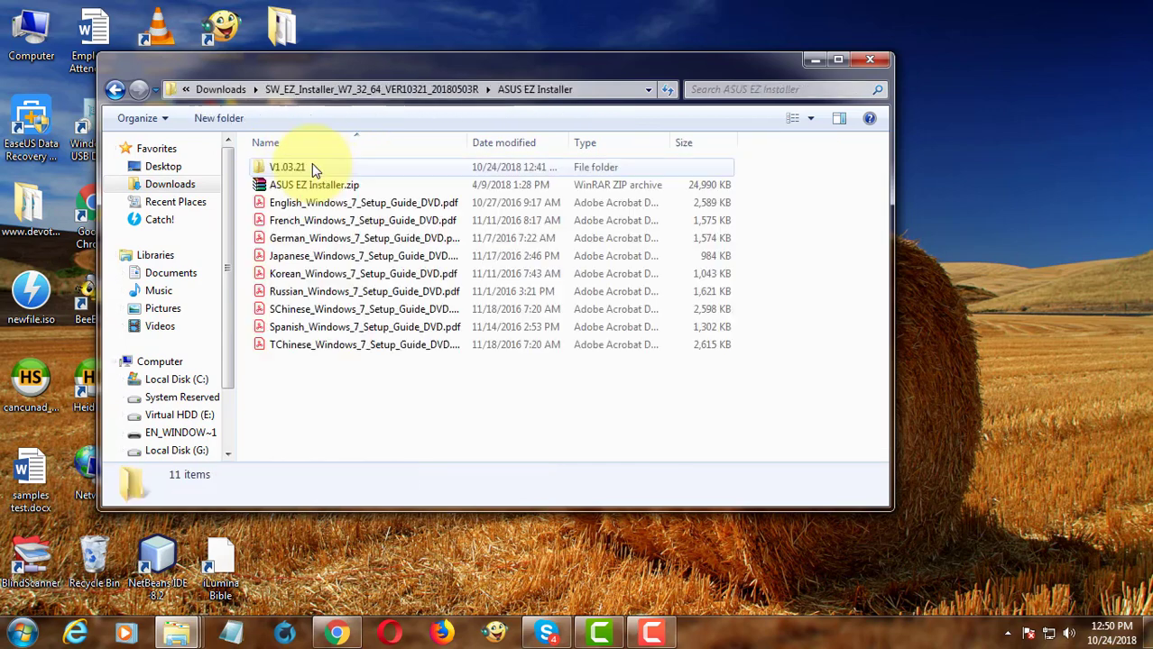
double_click(287, 166)
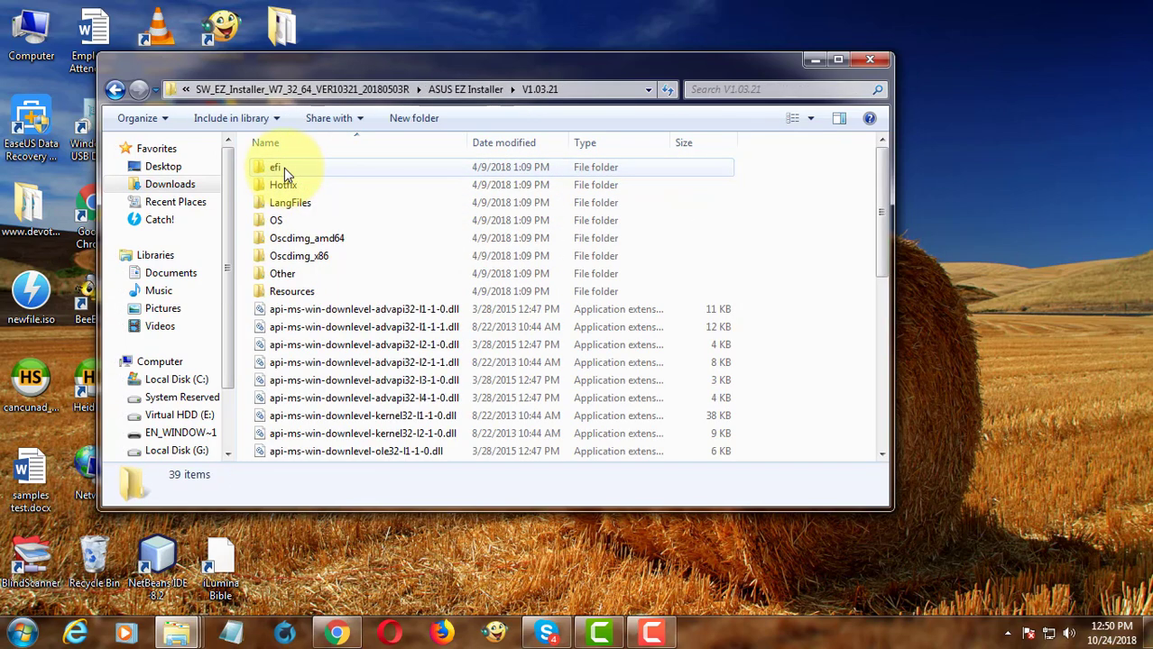
scroll("down", 3)
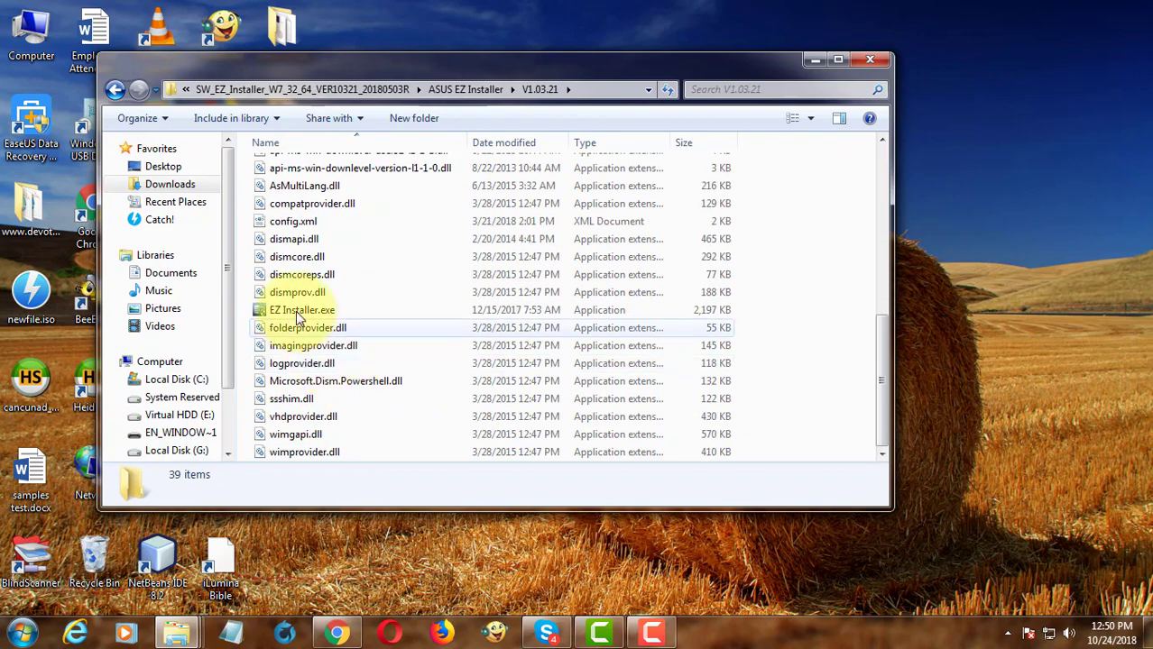
left_click(303, 310)
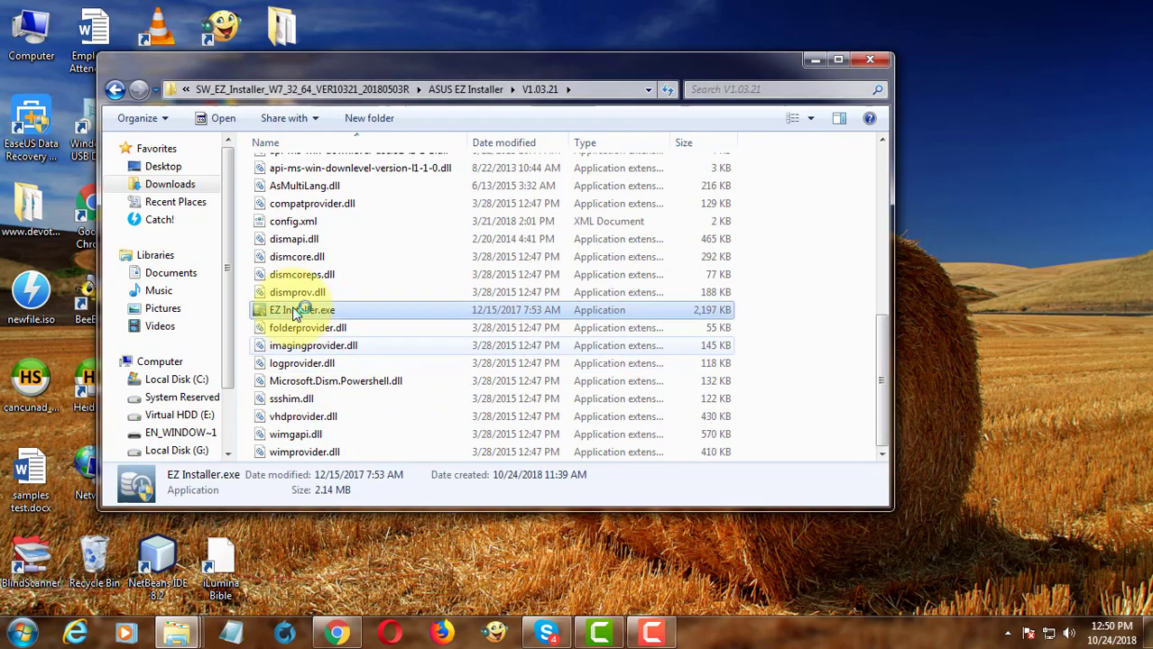
double_click(301, 310)
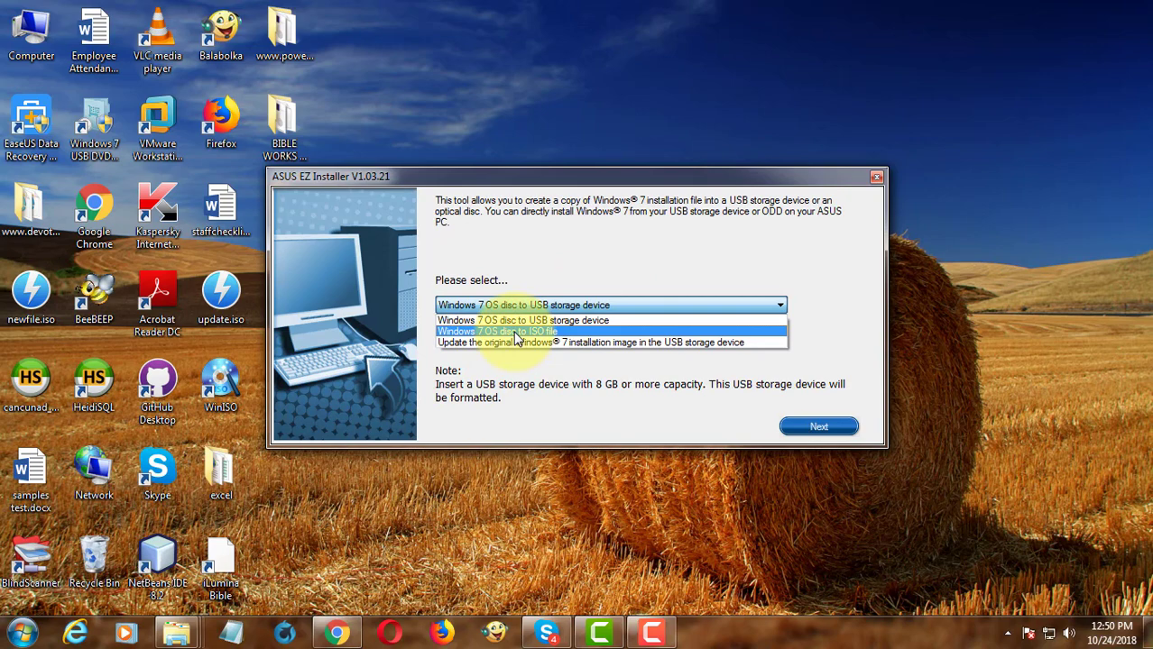
- Choose 'Windows 7 OS disc to ISO file', accept the licence, and confirm J:\ as the source
left_click(496, 332)
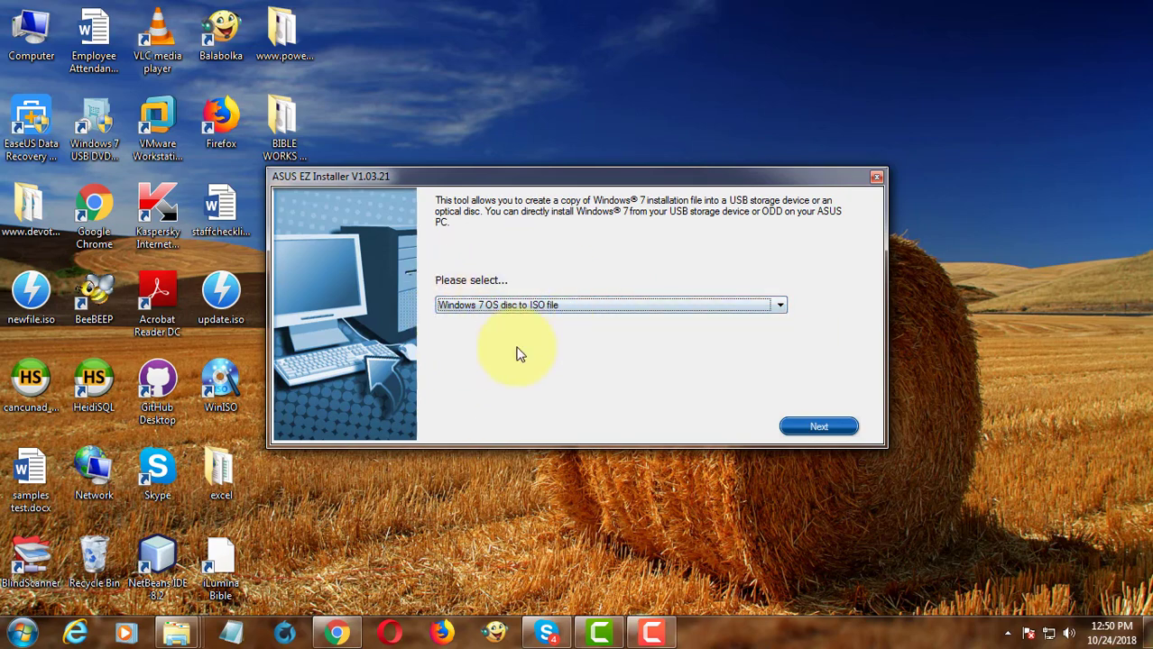
left_click(818, 426)
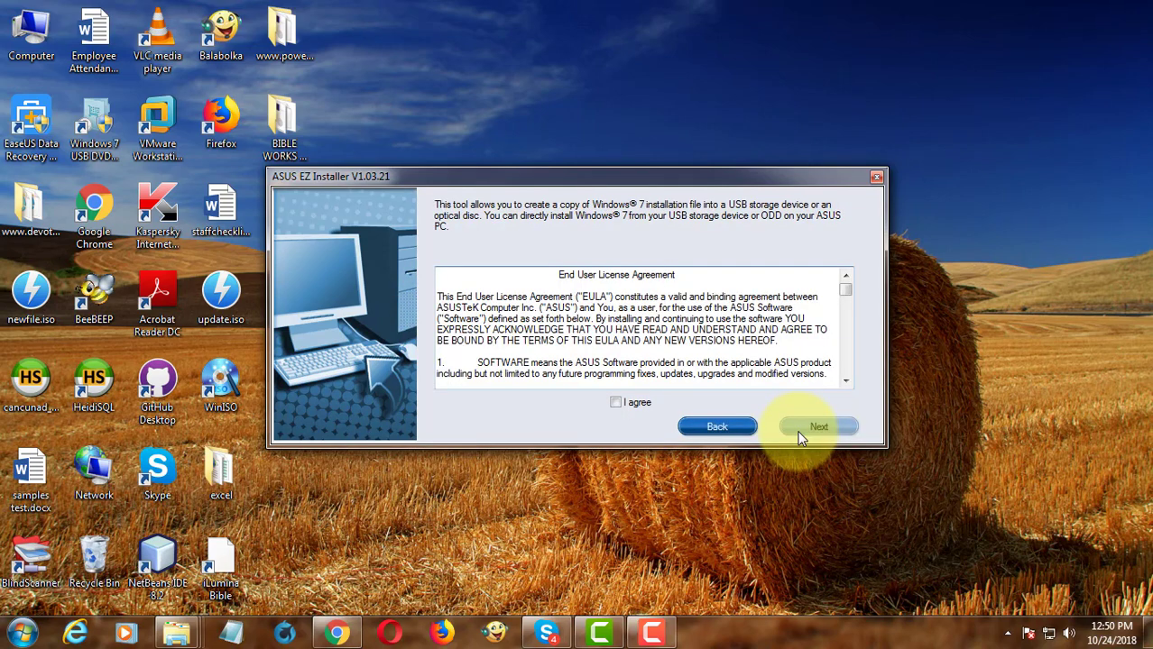
left_click(617, 402)
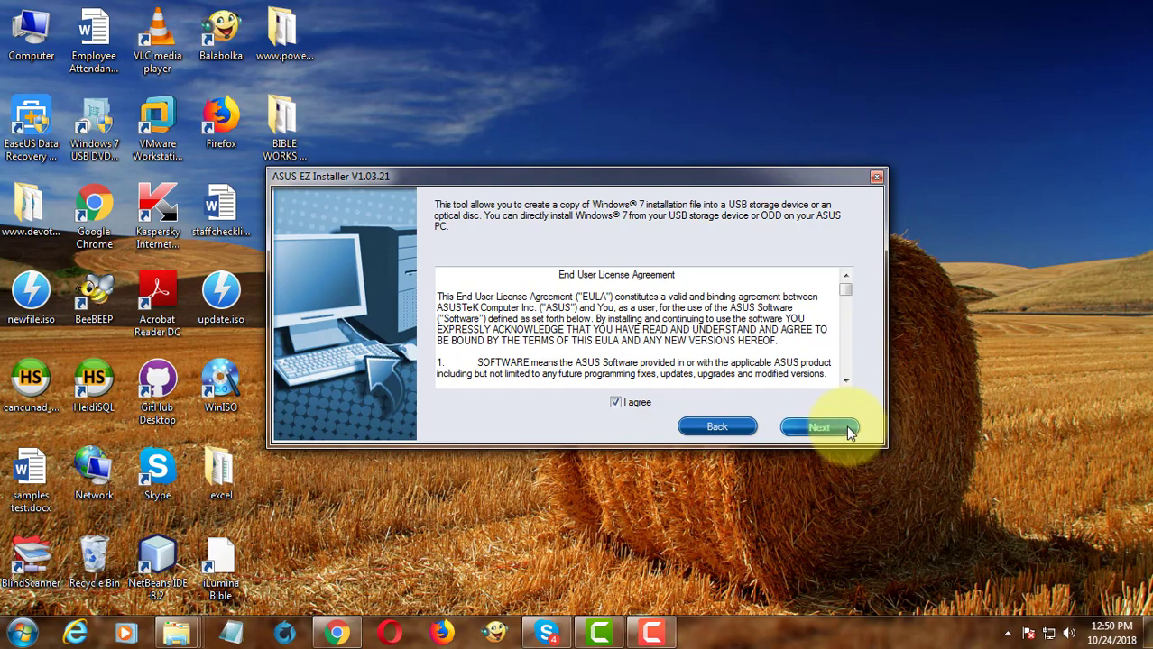
left_click(819, 425)
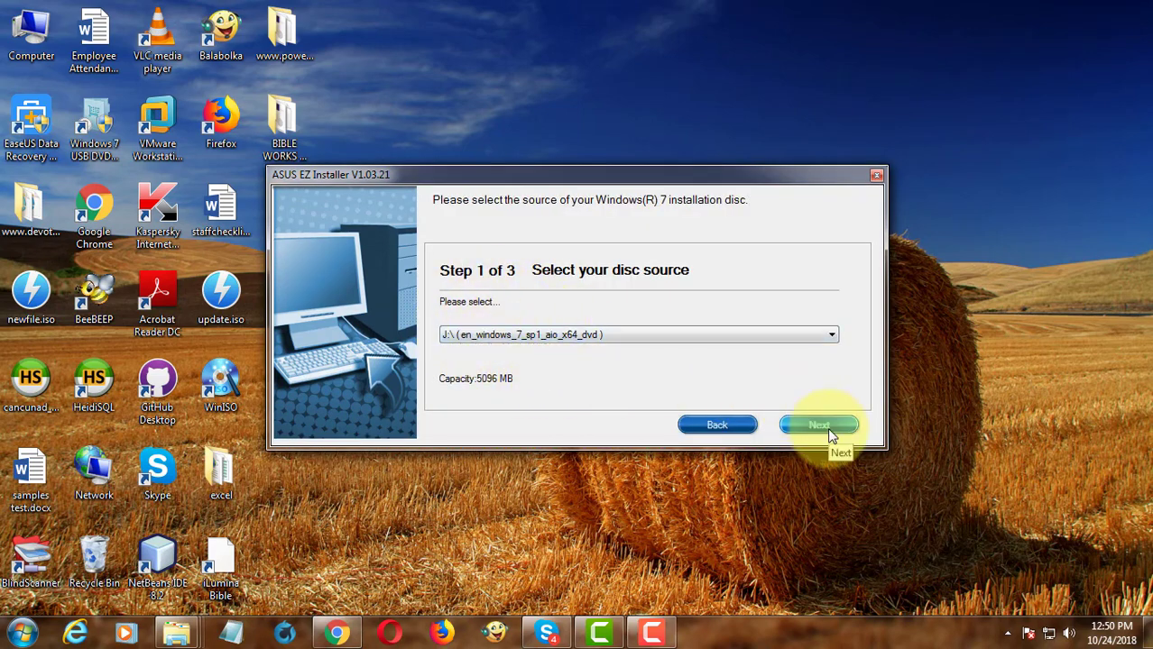
left_click(819, 426)
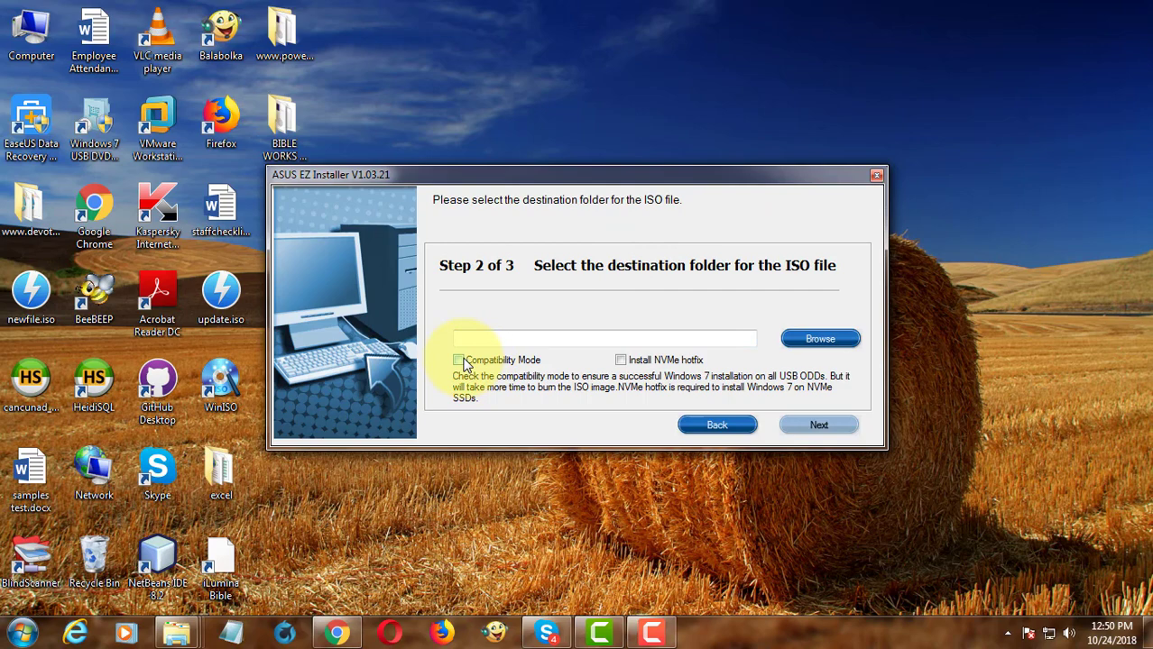
- Enable Compatibility Mode and the NVMe hotfix, target the Desktop, and start ISO creation
left_click(458, 360)
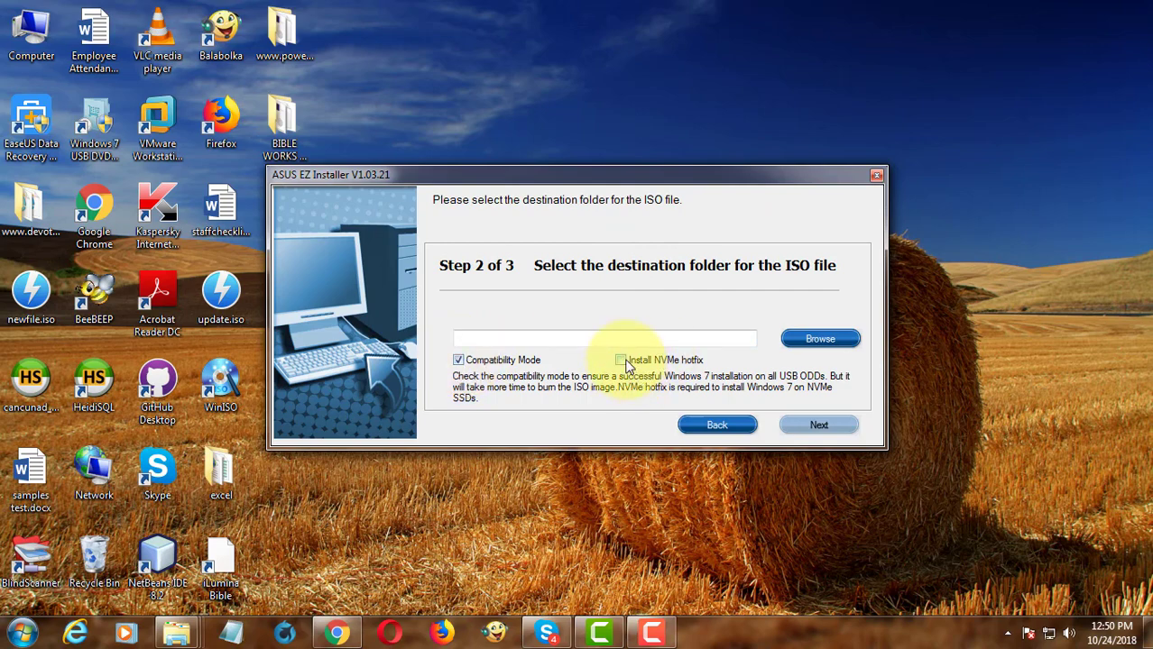
left_click(621, 361)
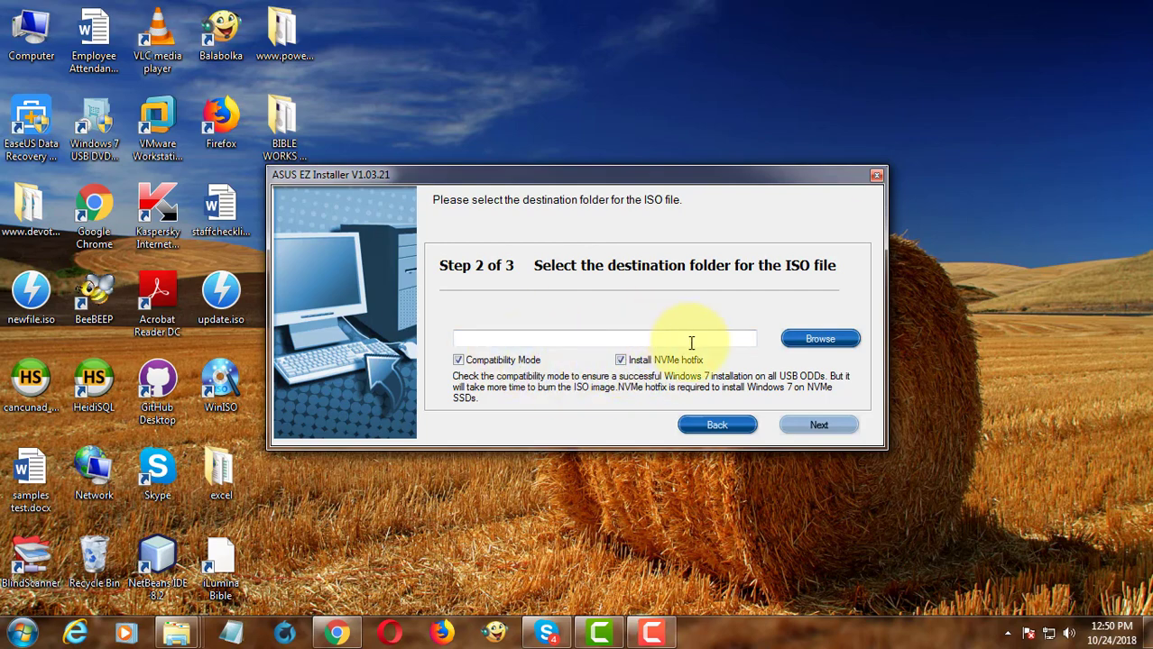
left_click(819, 339)
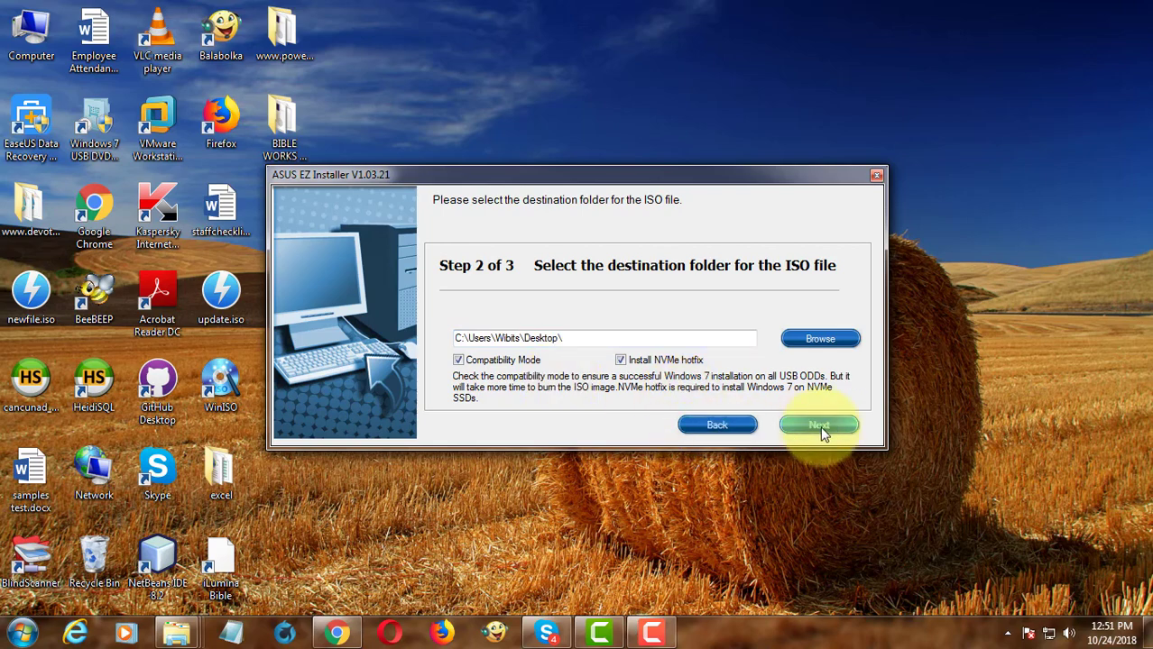
left_click(817, 426)
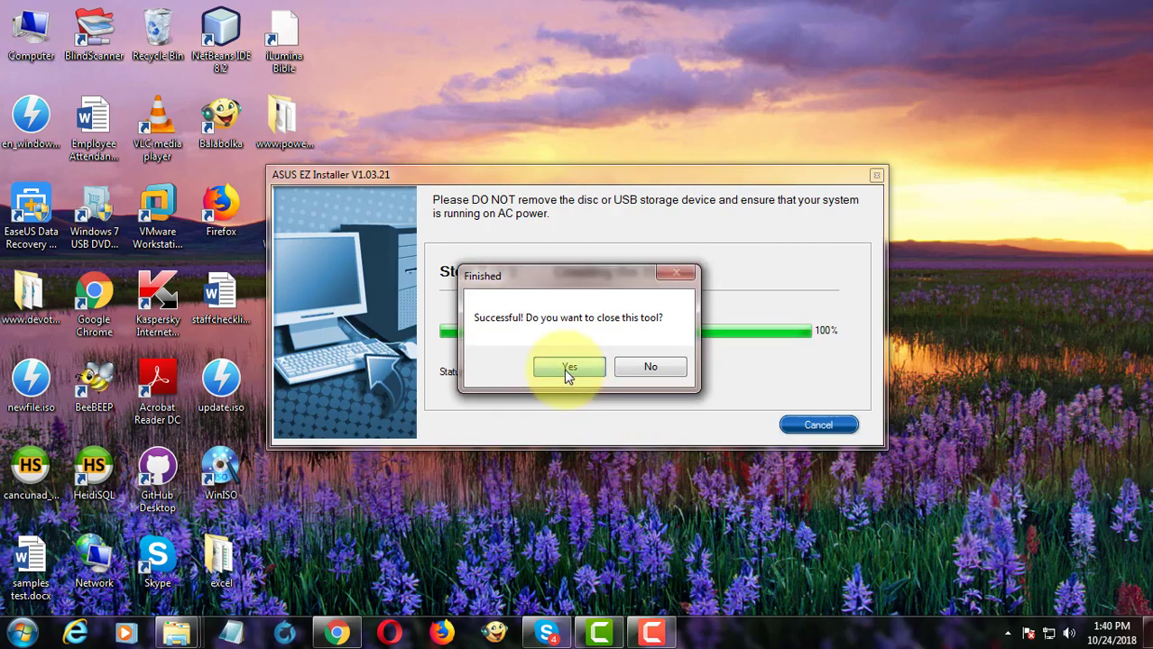
- Confirm the success dialog to close the tool and select the new ISO on the desktop
left_click(570, 368)
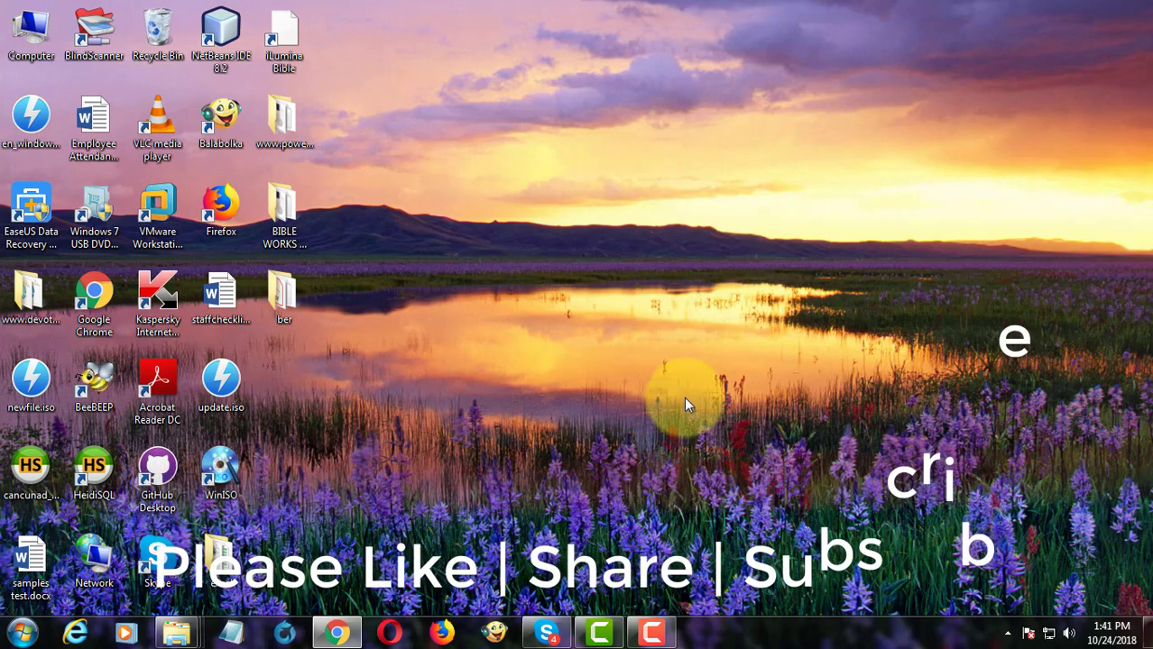
left_click(30, 116)
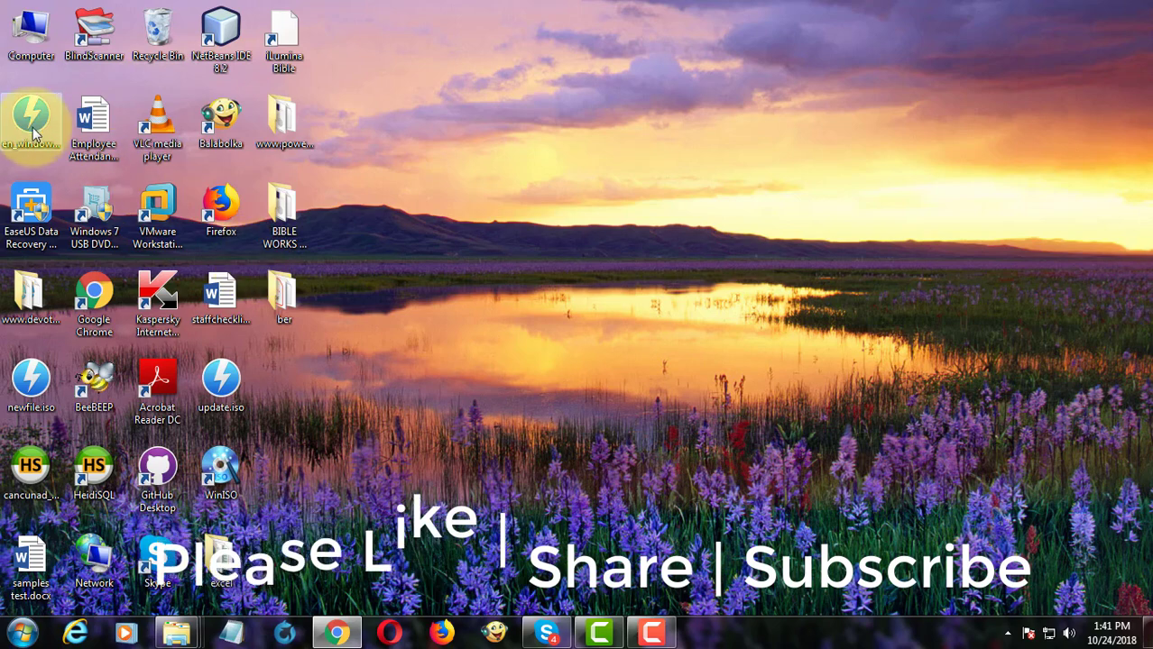